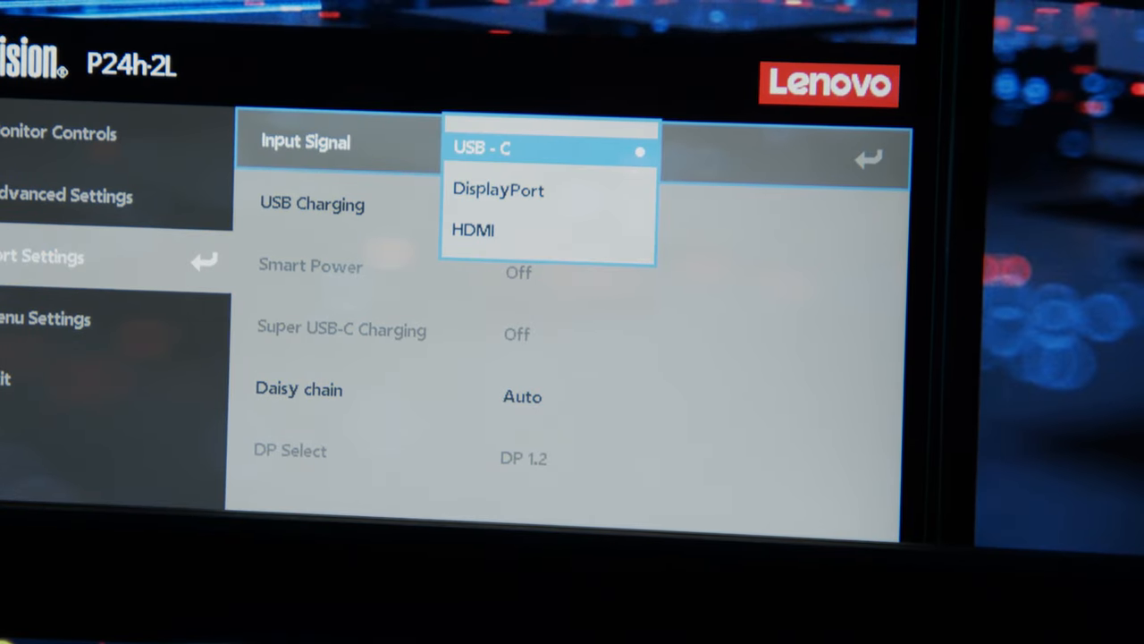
Step: Select USB-C as the Lenovo monitor's input signal in Port Settings
click(497, 189)
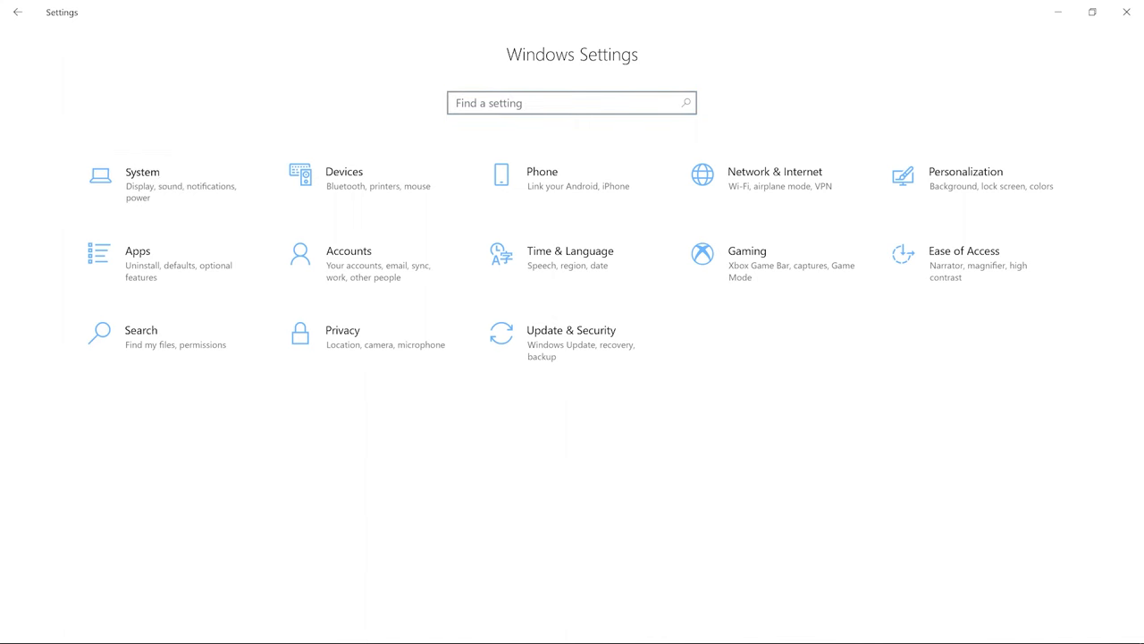
Step: Position display 1 beneath display 2 and choose Extend desktop in Multiple displays
click(142, 179)
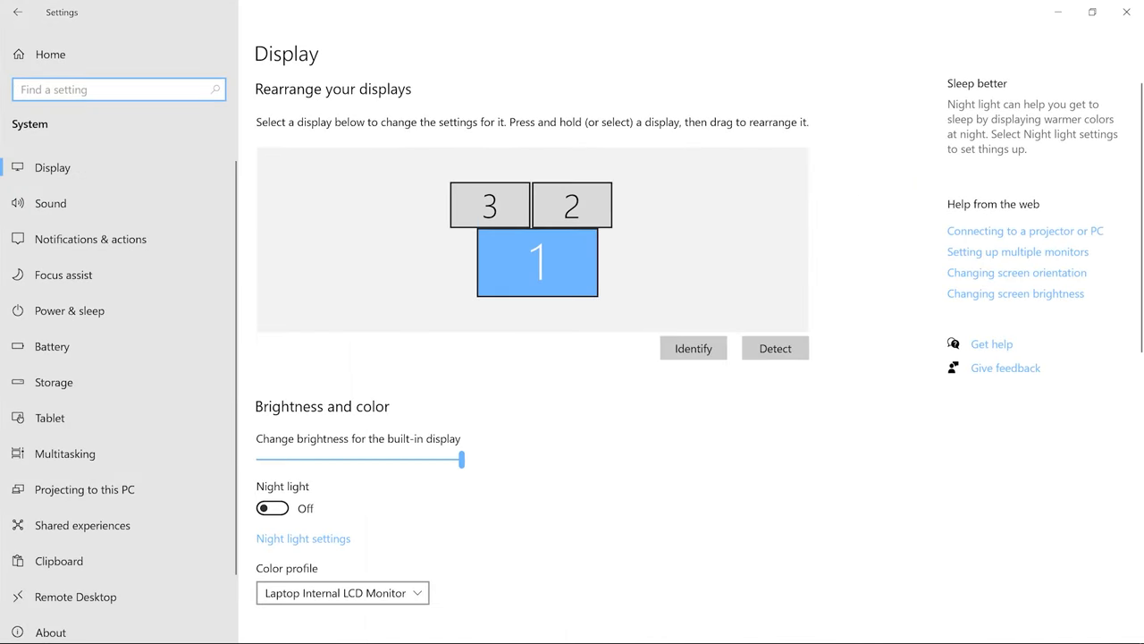
mouse_move(568, 202)
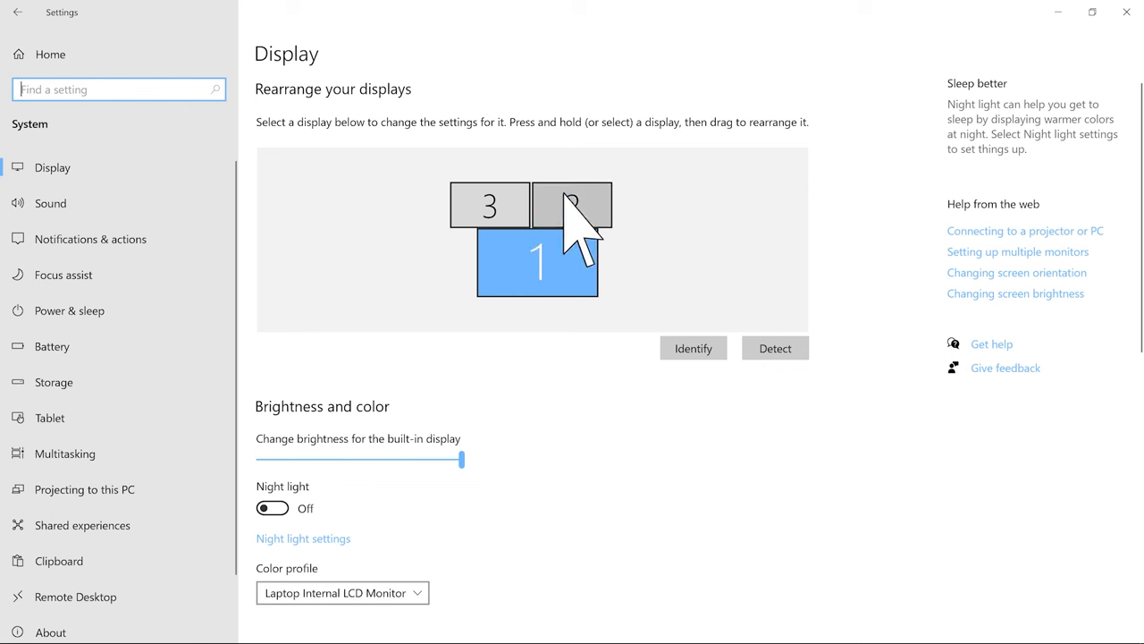
drag(572, 205, 608, 263)
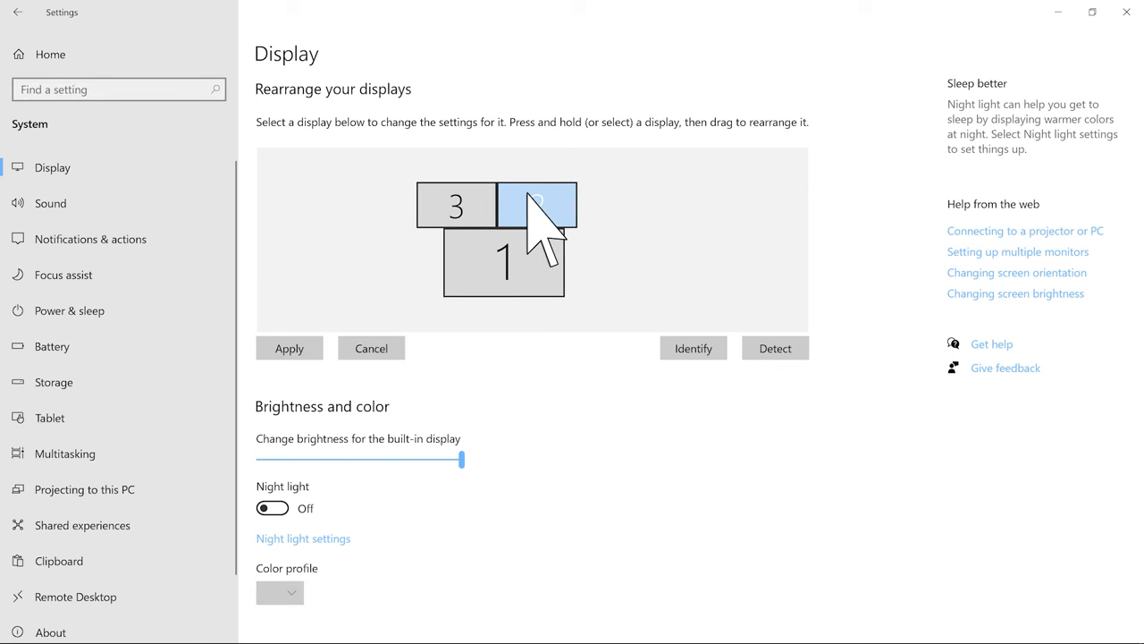
scroll(down, 3)
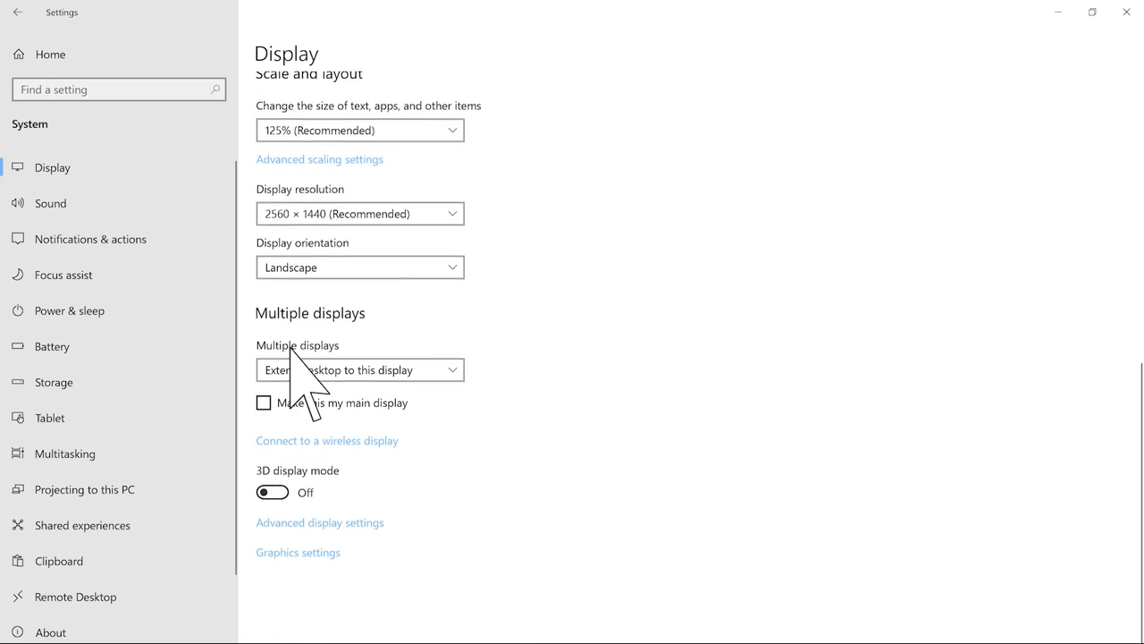
click(360, 370)
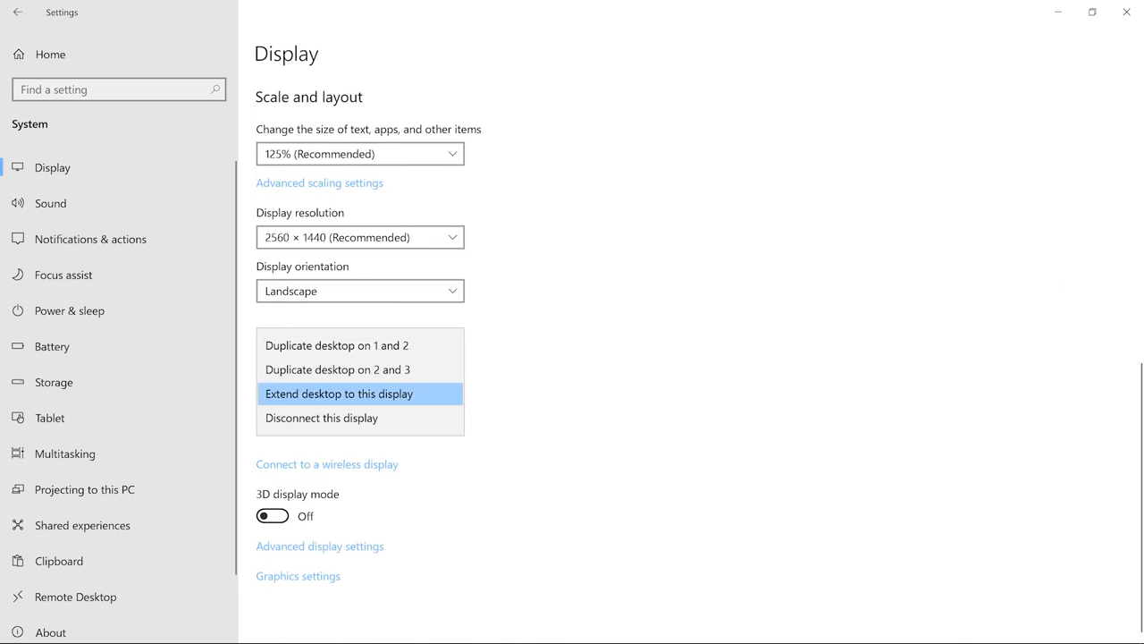